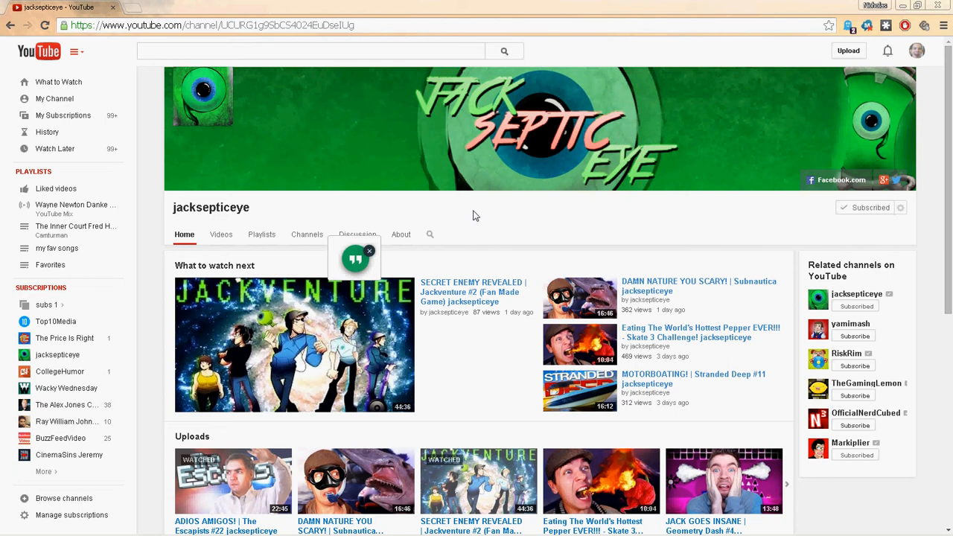
pyautogui.moveTo(450, 268)
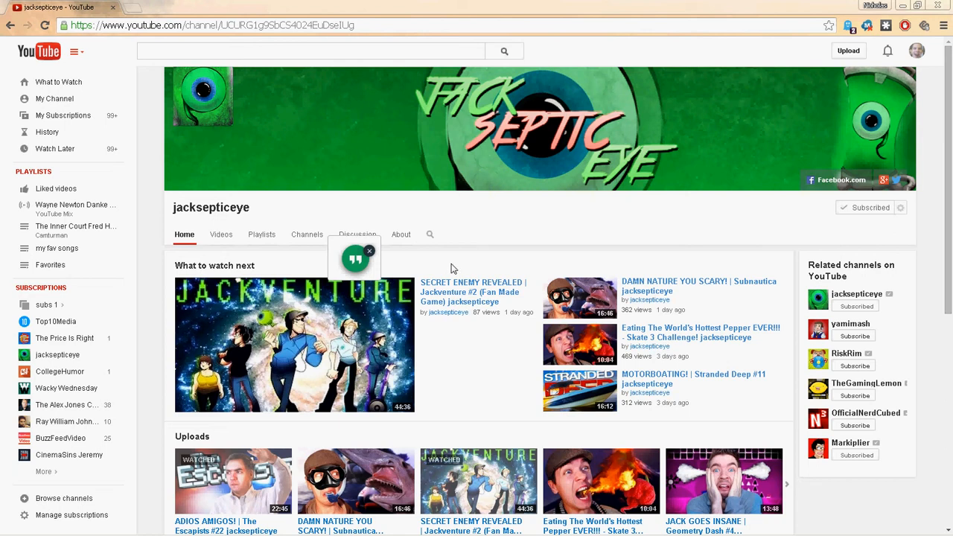
pyautogui.moveTo(459, 292)
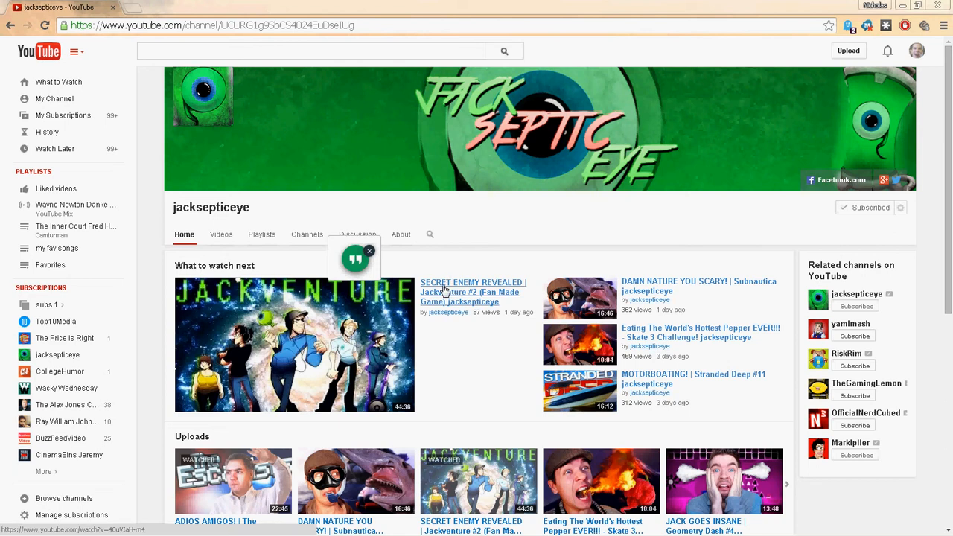
pyautogui.moveTo(427, 312)
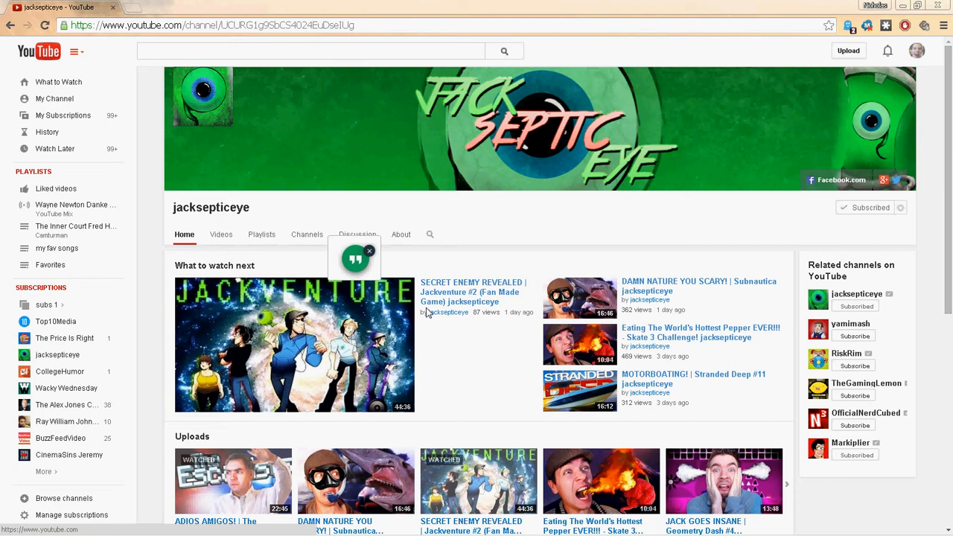
pyautogui.moveTo(418, 322)
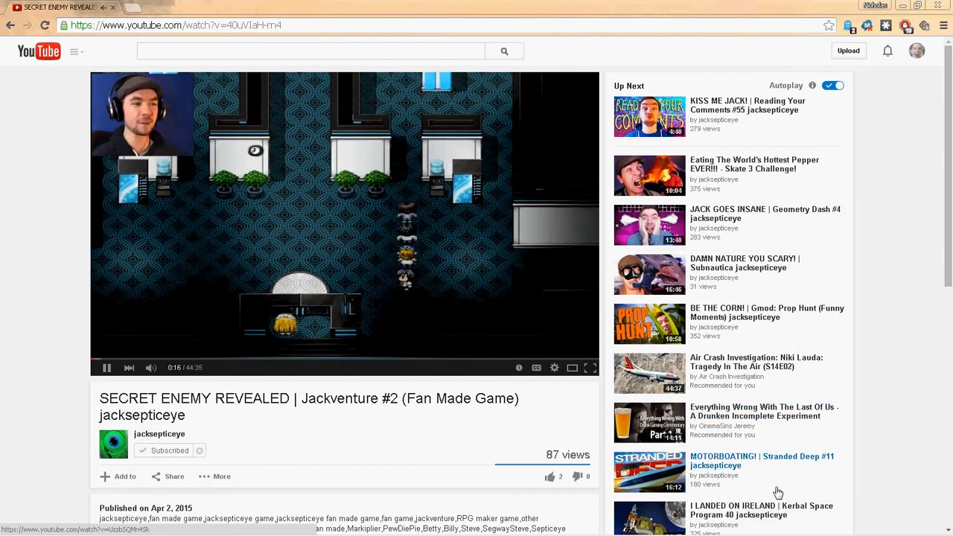
pyautogui.moveTo(811, 516)
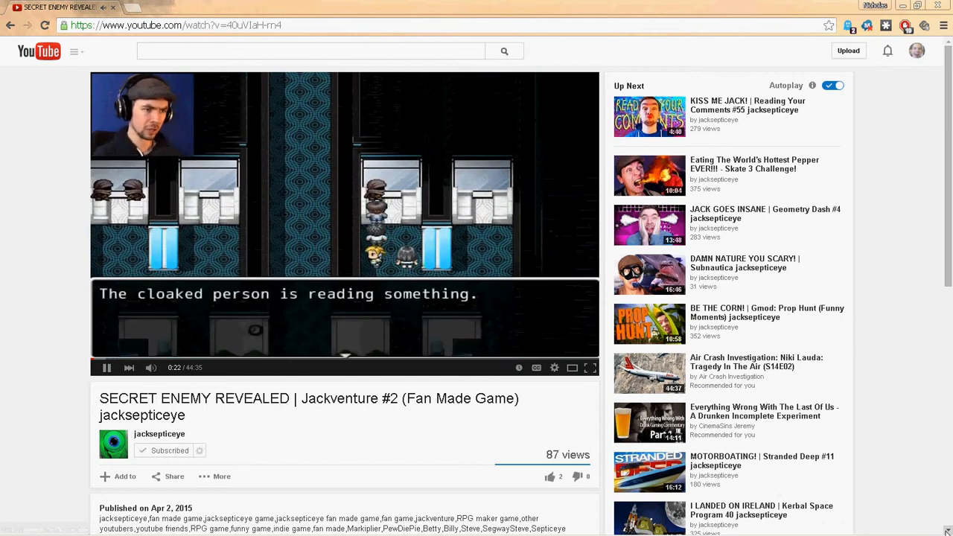
# Step: Scroll the Jackventure #2 page down to its 87 views and two comments
pyautogui.scroll(-3)
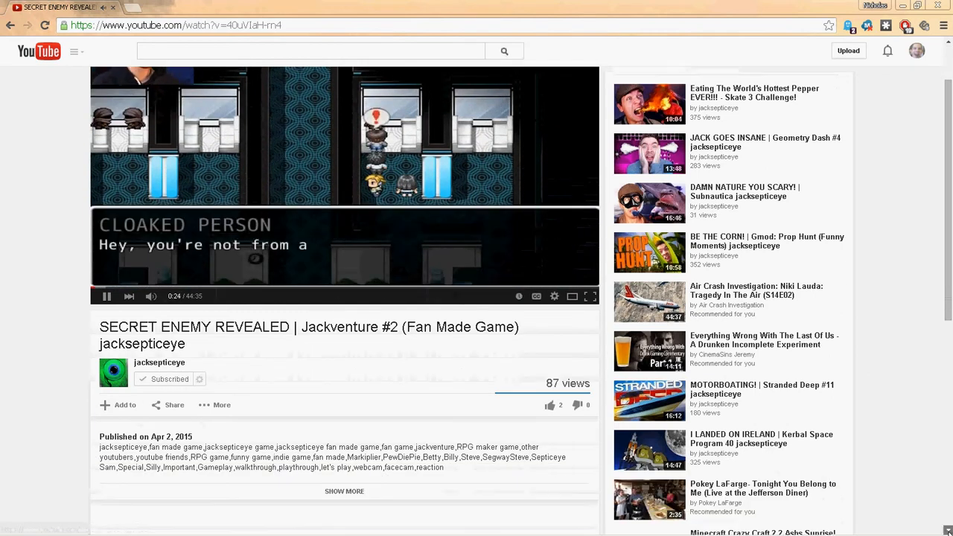
pyautogui.scroll(-3)
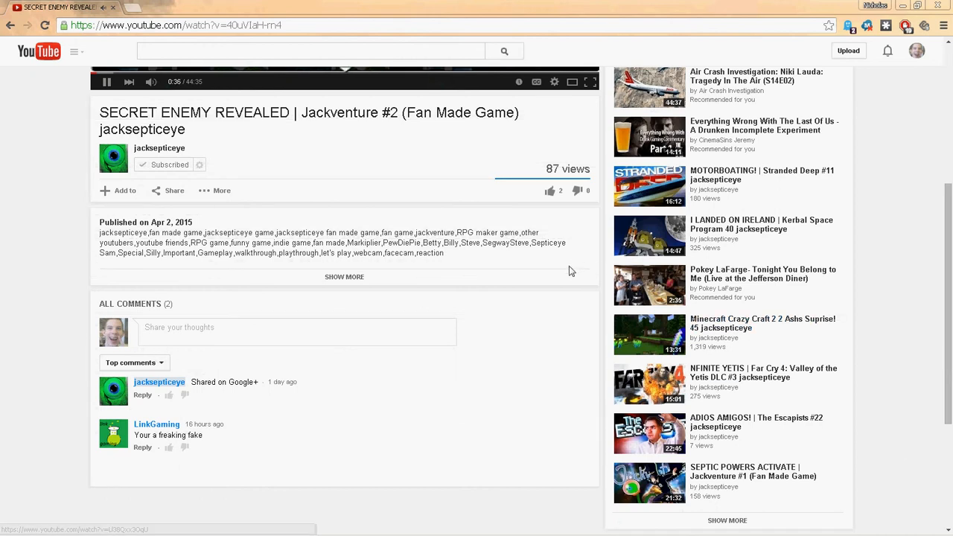
pyautogui.moveTo(371, 160)
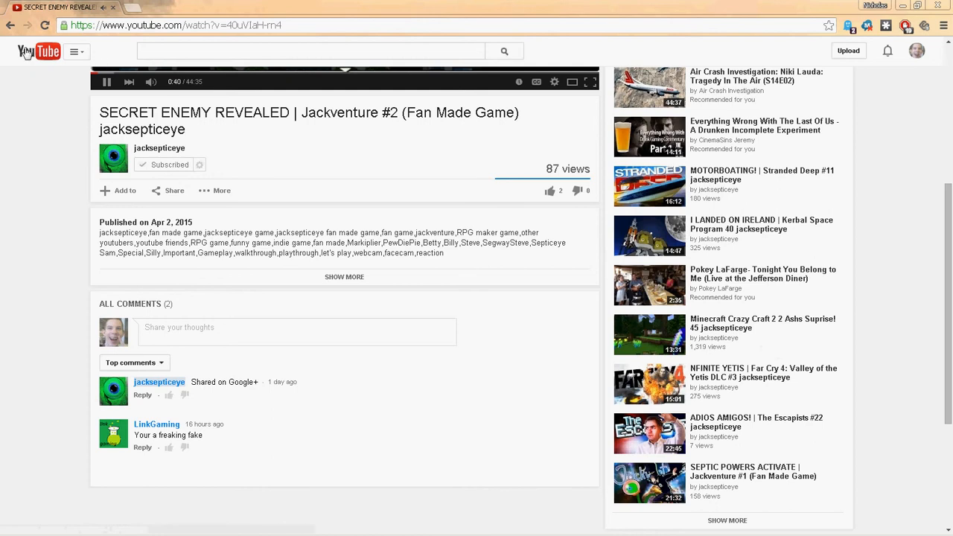
# Step: Go back to the YouTube home page with its Recommended and Watch it again rows
pyautogui.click(38, 50)
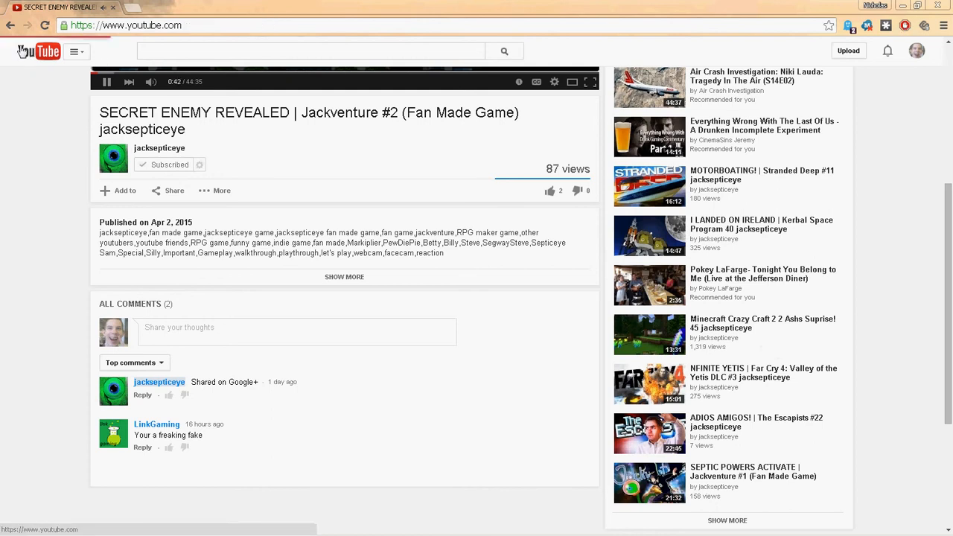
pyautogui.click(38, 52)
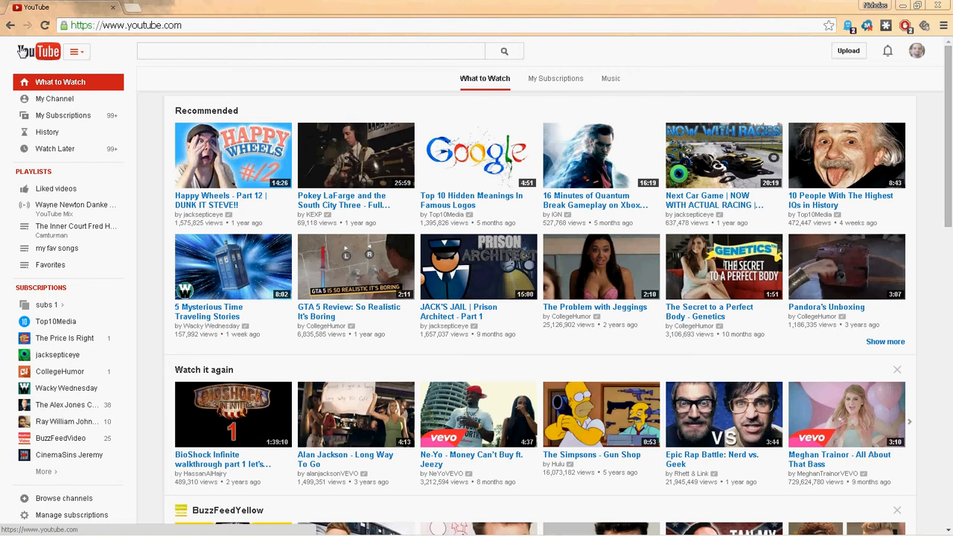
pyautogui.moveTo(202, 214)
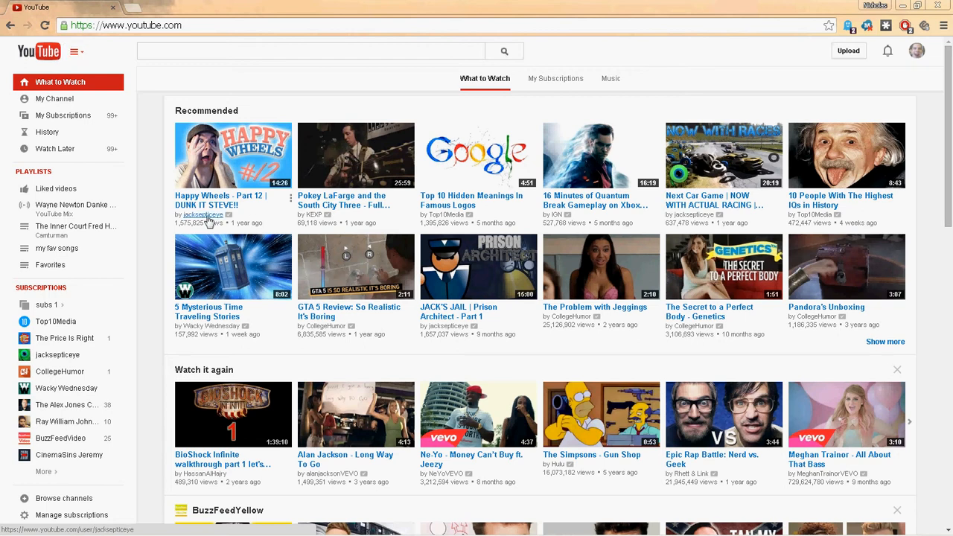
pyautogui.moveTo(361, 221)
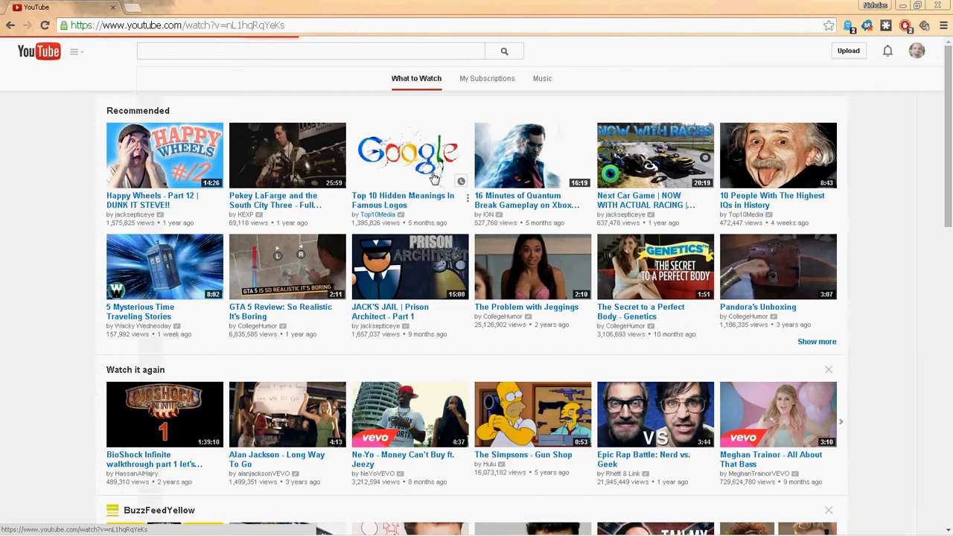
# Step: Open the Top 10 Hidden Meanings In Famous Logos video and scroll to its comments
pyautogui.click(409, 155)
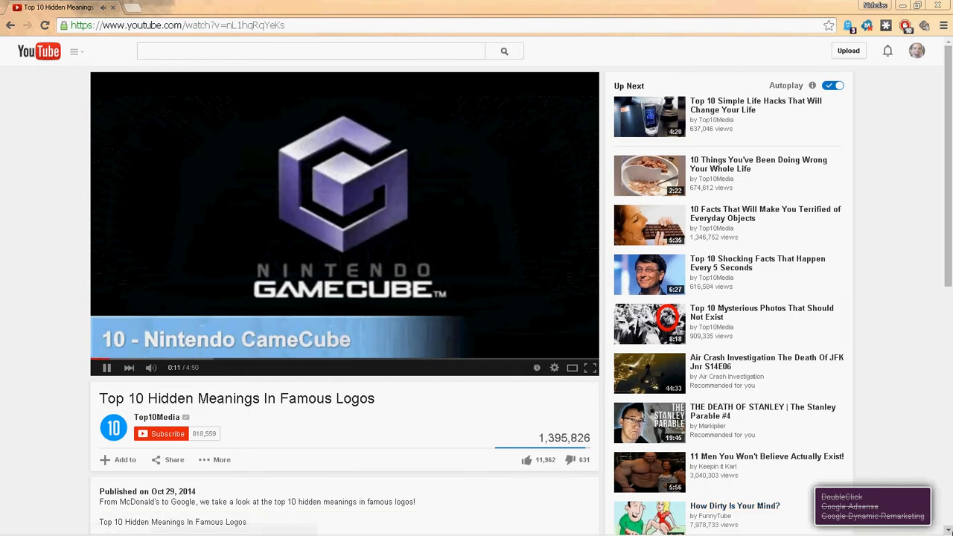
pyautogui.scroll(-3)
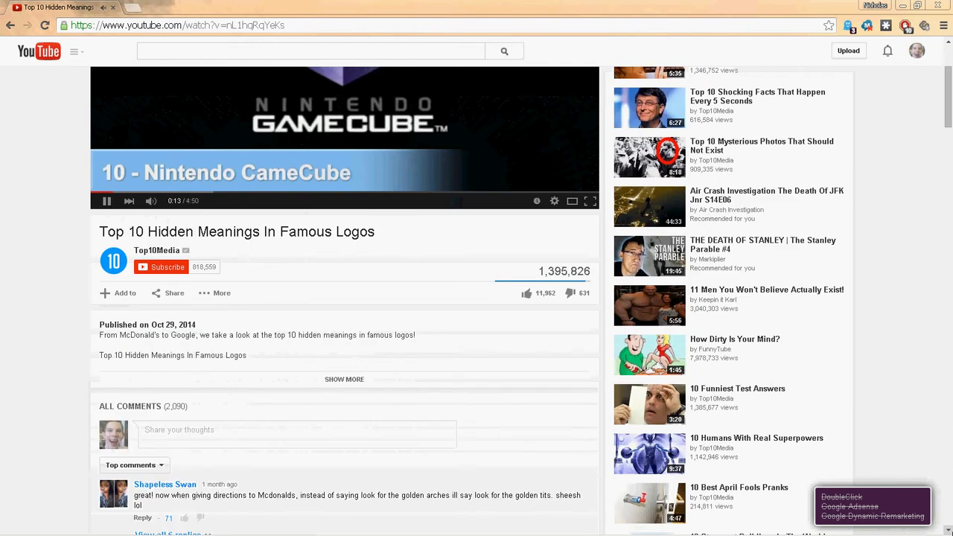
pyautogui.scroll(-3)
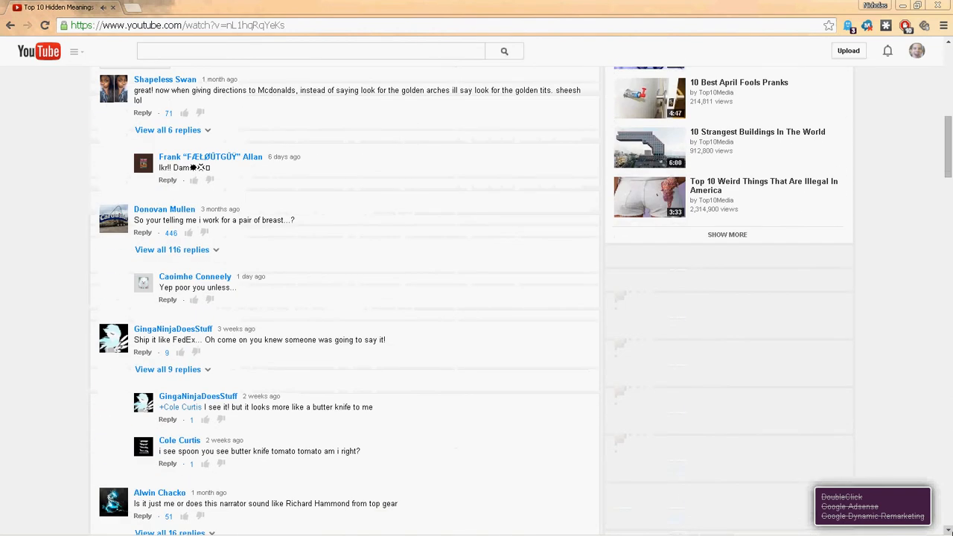
pyautogui.scroll(-3)
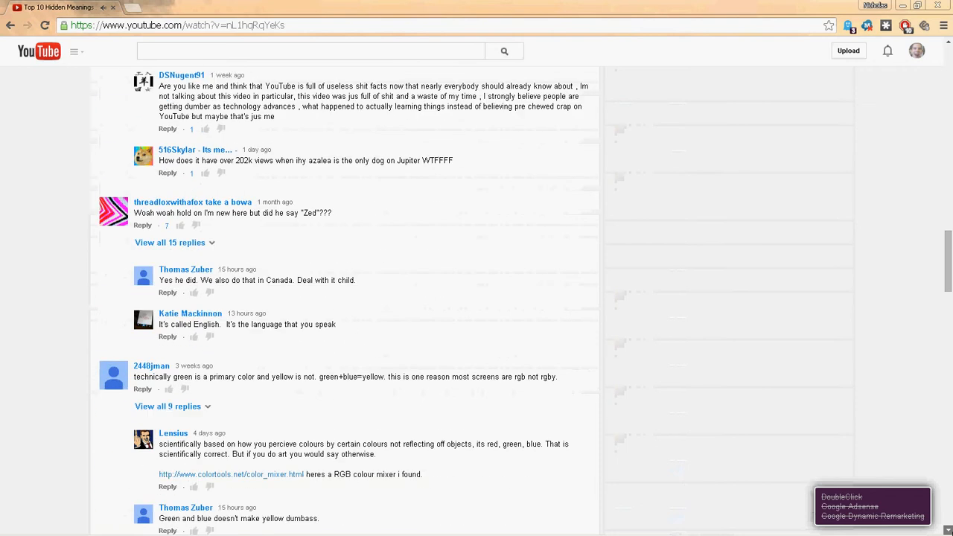
# Step: Read further through the comments, then close the browser window to the desktop
pyautogui.scroll(-3)
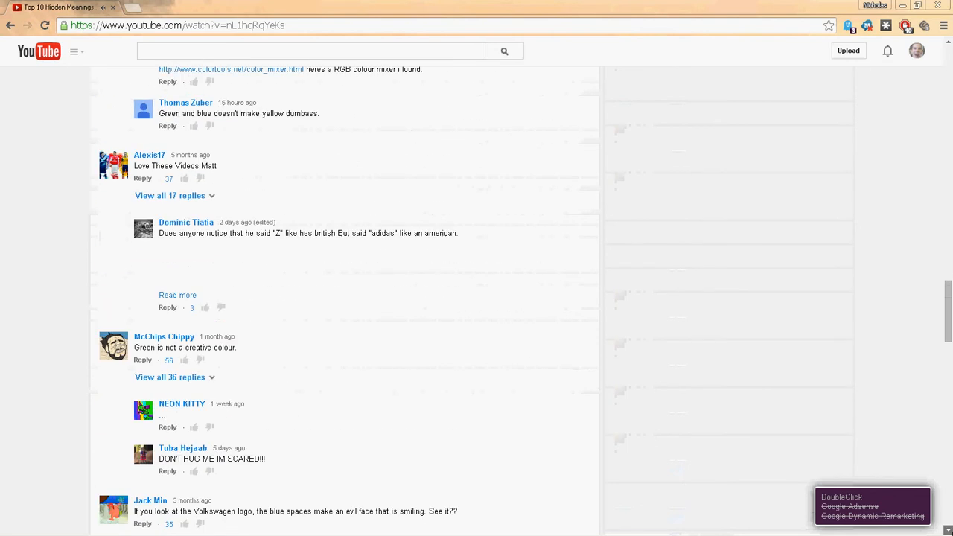
pyautogui.scroll(-3)
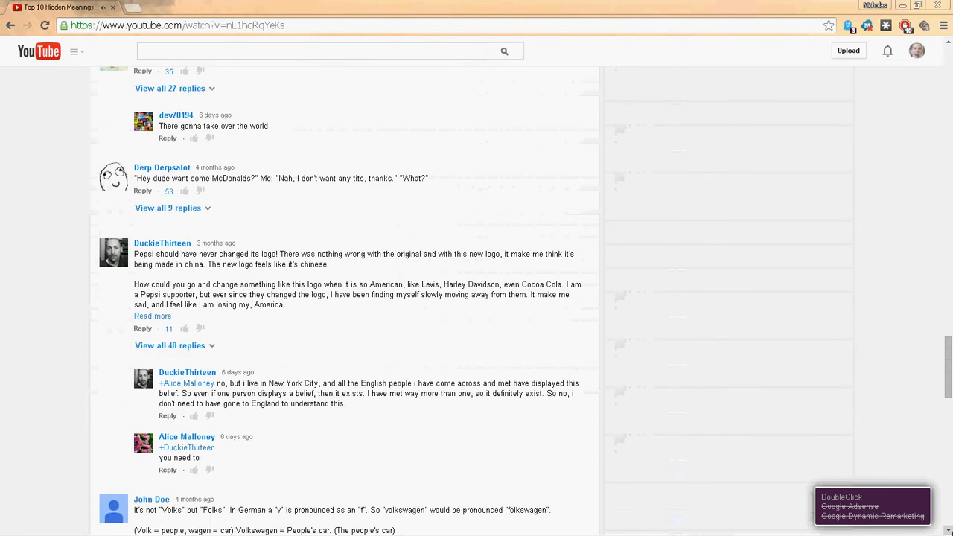
pyautogui.moveTo(893, 398)
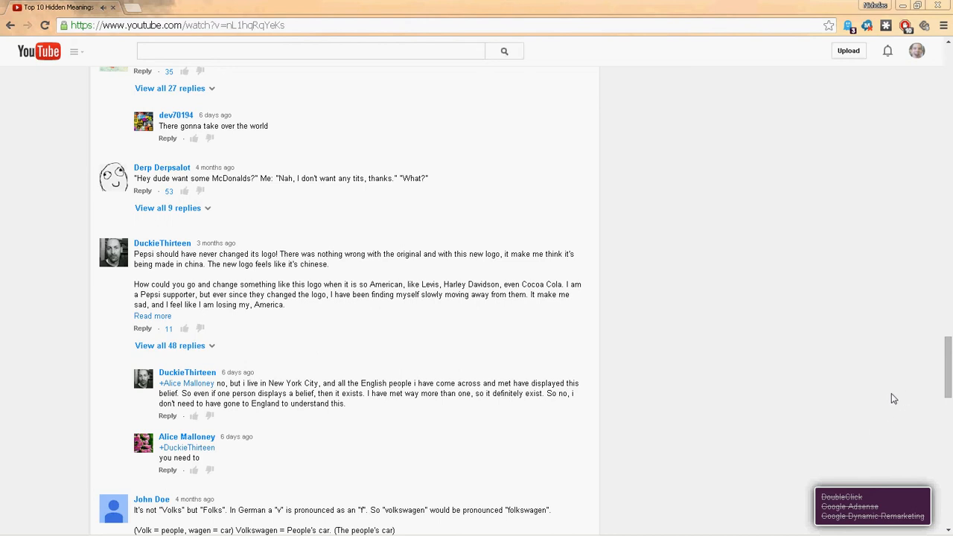
pyautogui.moveTo(934, 347)
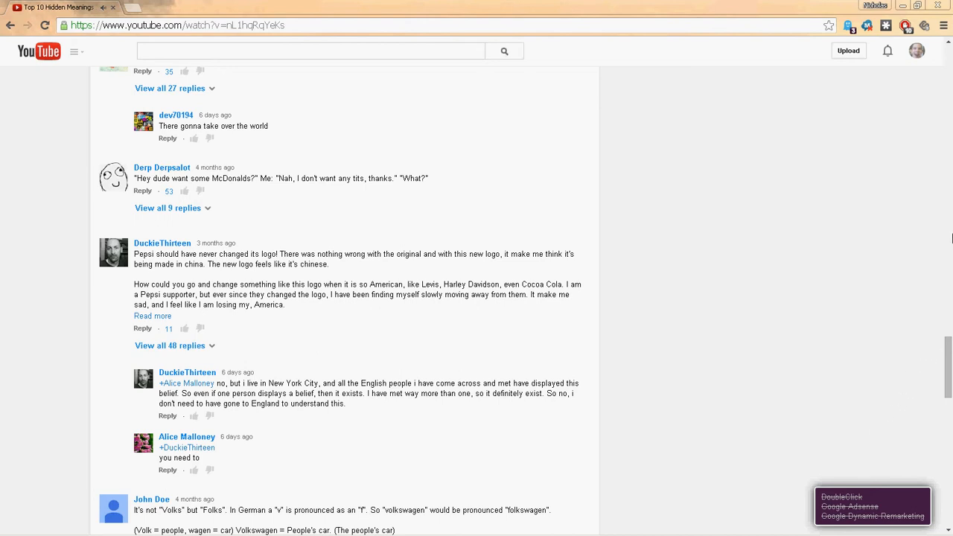
pyautogui.moveTo(943, 122)
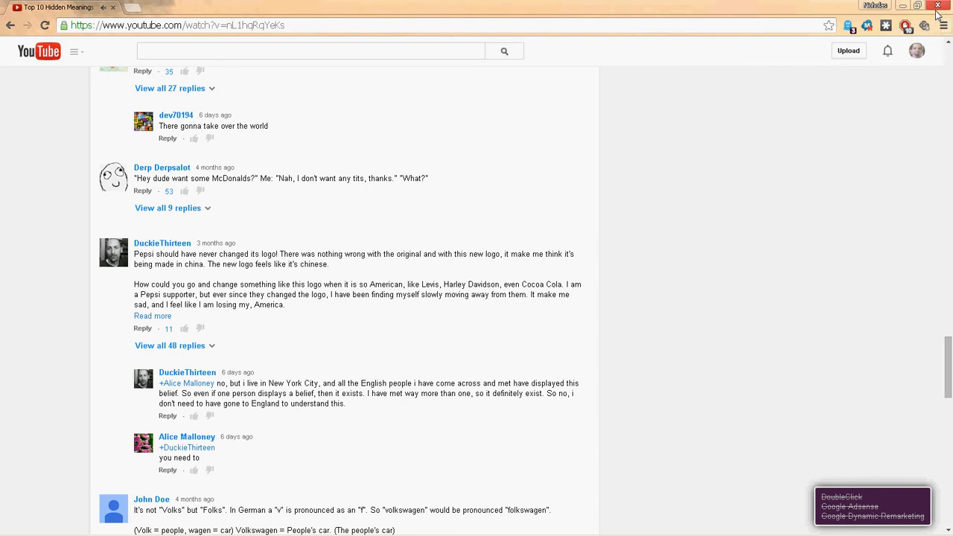
pyautogui.moveTo(937, 9)
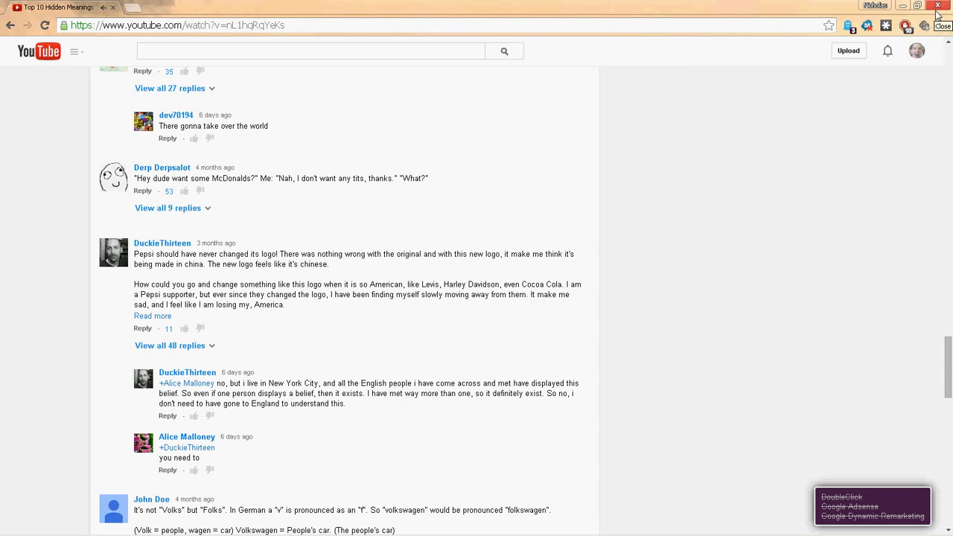
pyautogui.click(937, 5)
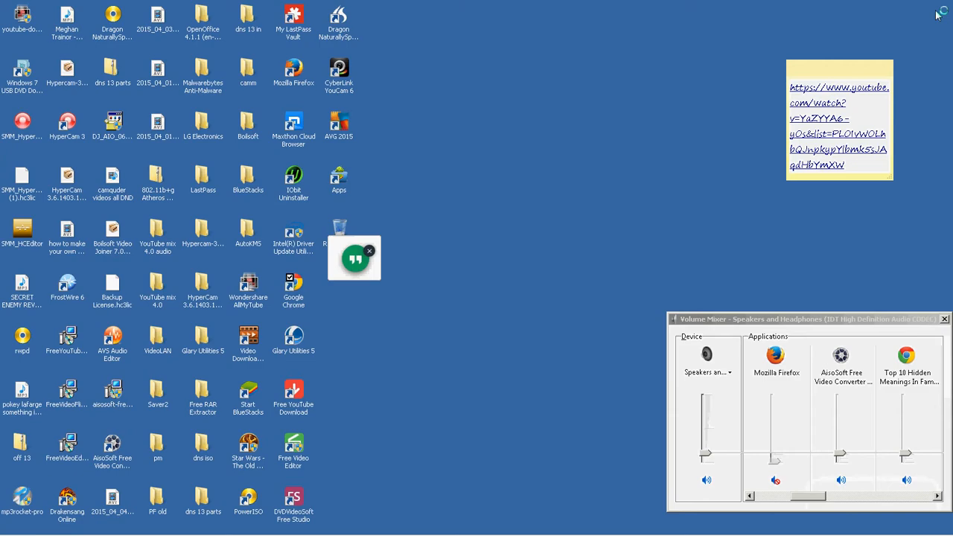